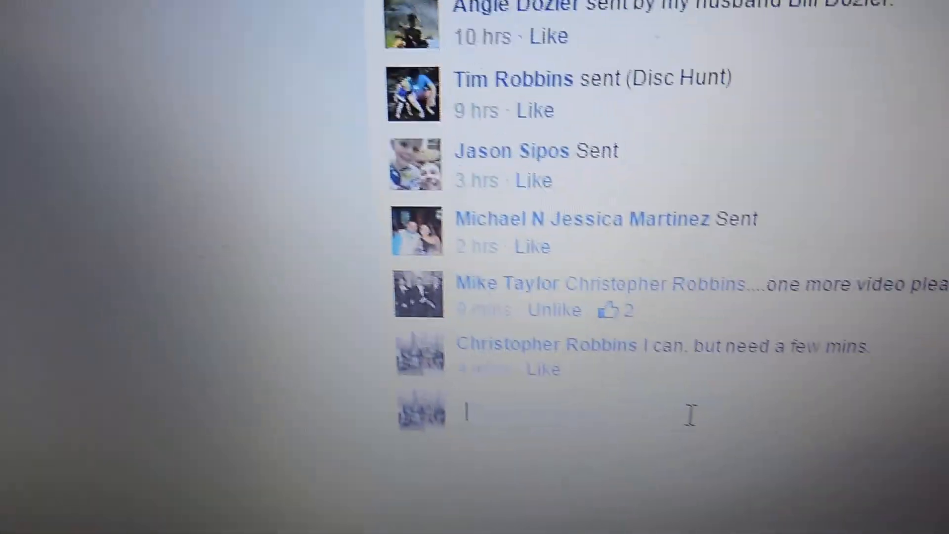
pyautogui.write('start')
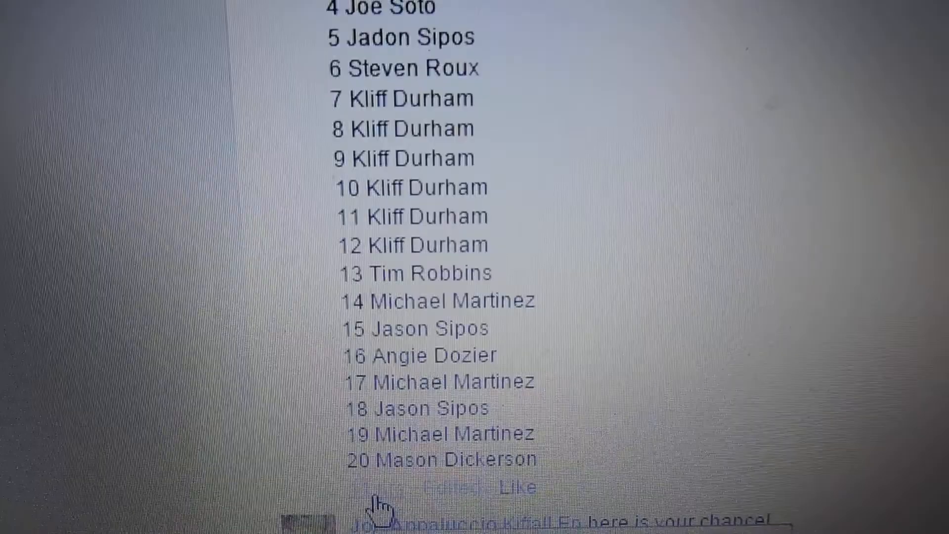
pyautogui.scroll(3)
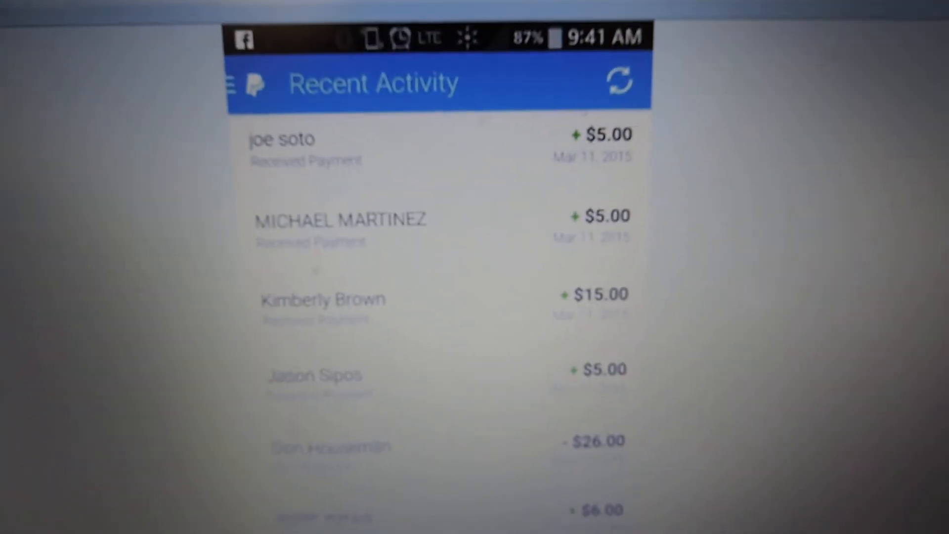
pyautogui.scroll(-3)
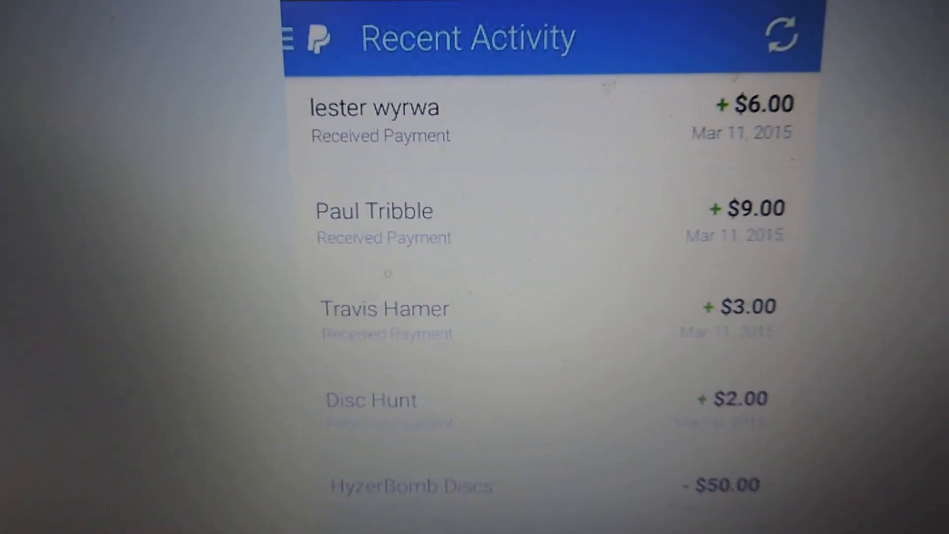
pyautogui.scroll(-3)
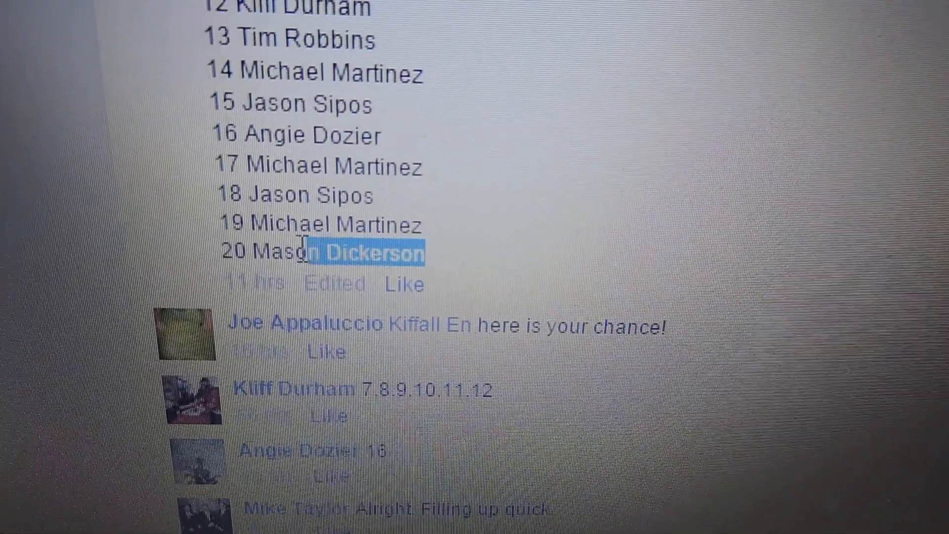
pyautogui.scroll(-3)
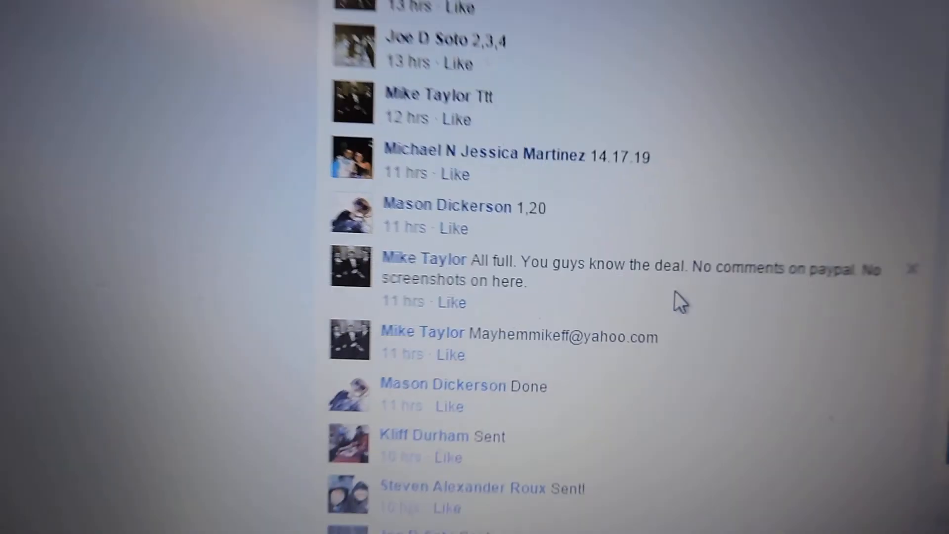